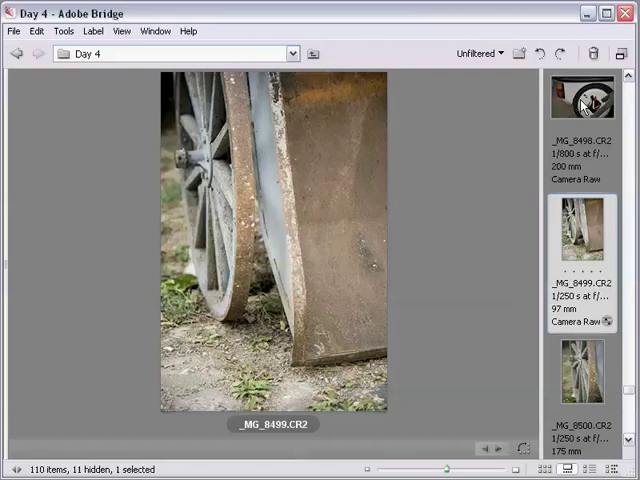
mouse_move(500, 17)
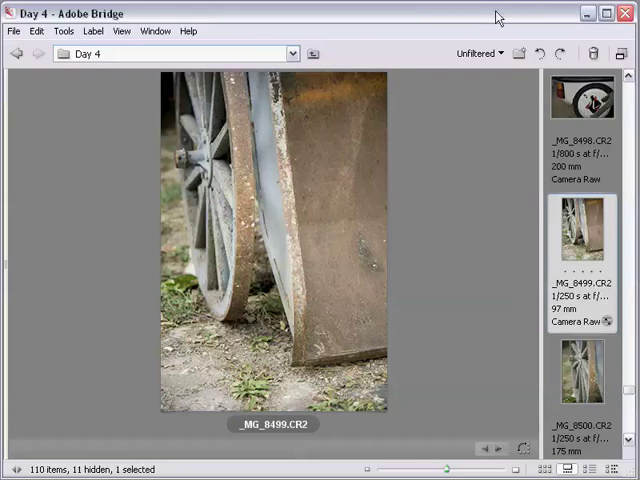
mouse_move(437, 160)
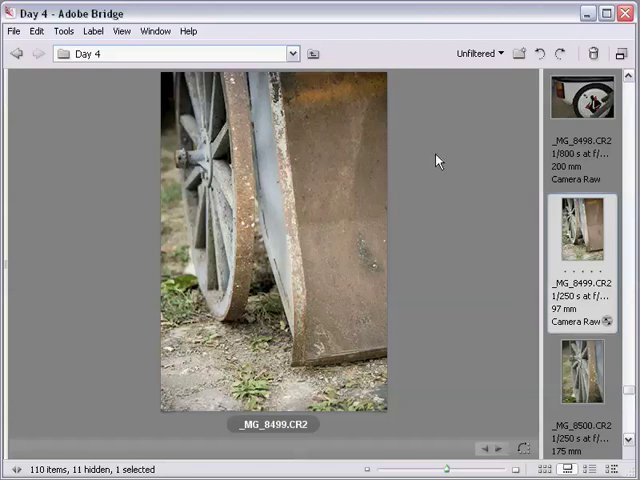
mouse_move(588, 260)
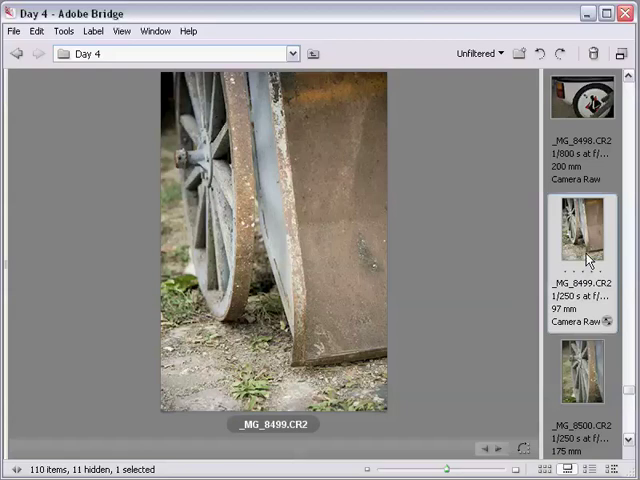
- Preview _MG_8500.CR2, then return to the wagon wheel photo _MG_8499.CR2
click(580, 240)
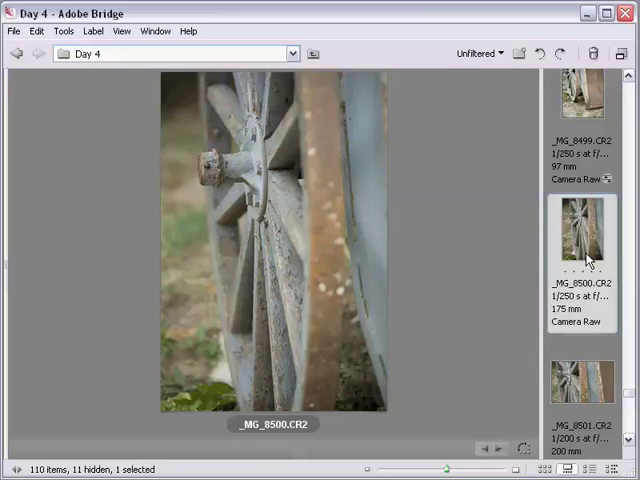
mouse_move(370, 242)
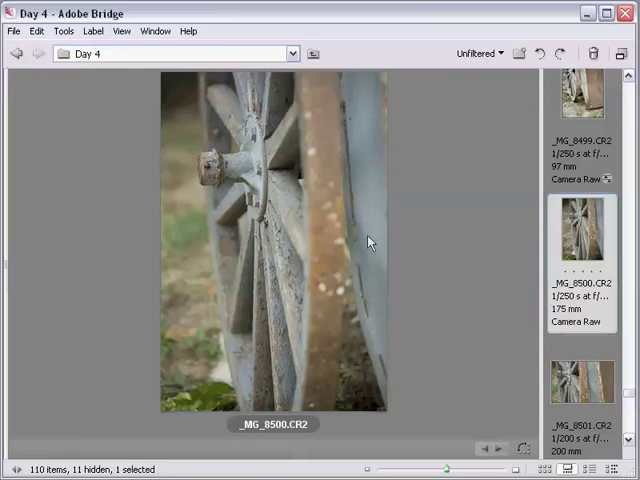
mouse_move(509, 244)
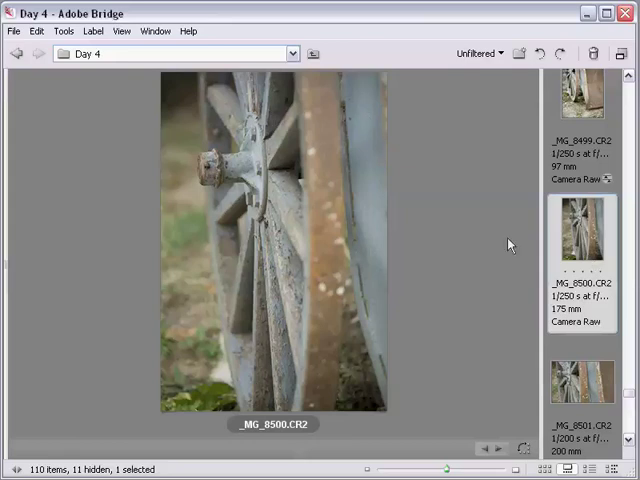
click(582, 100)
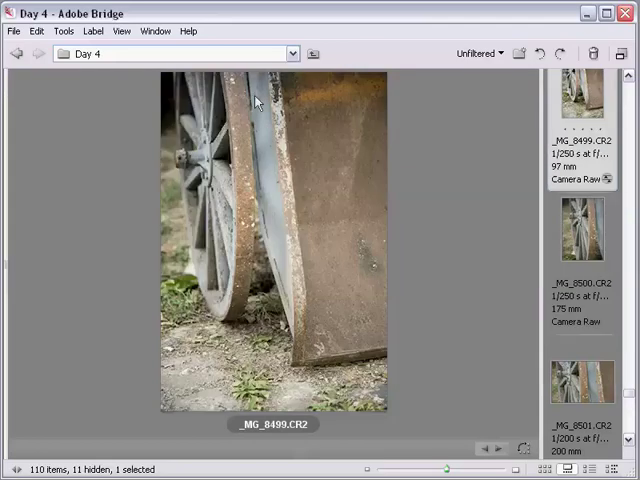
mouse_move(253, 137)
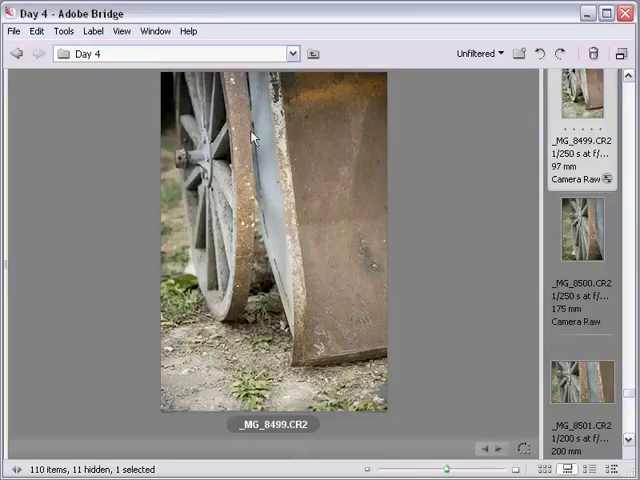
mouse_move(255, 205)
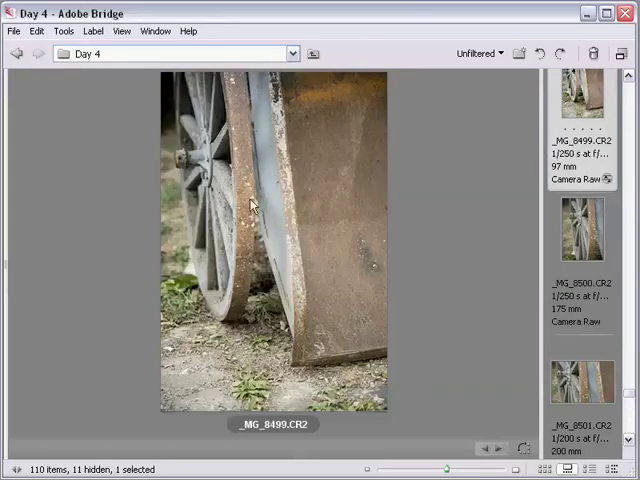
mouse_move(359, 276)
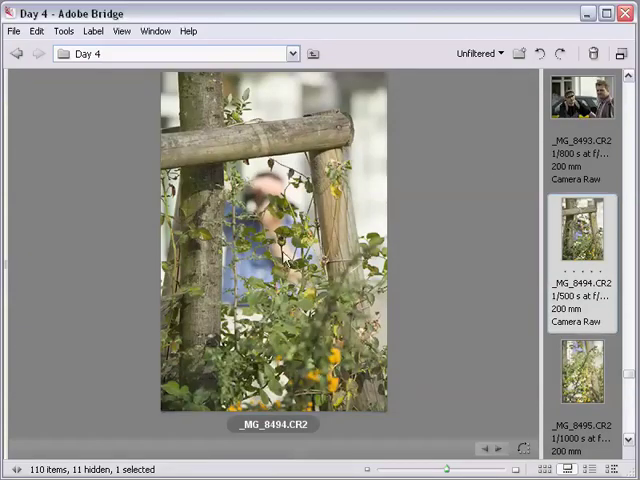
mouse_move(508, 282)
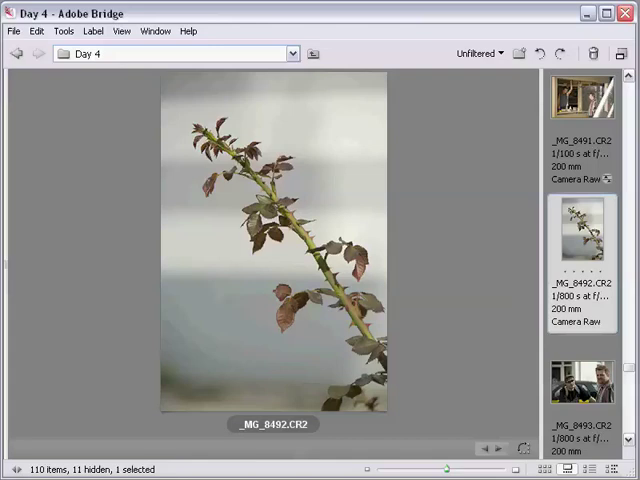
mouse_move(595, 351)
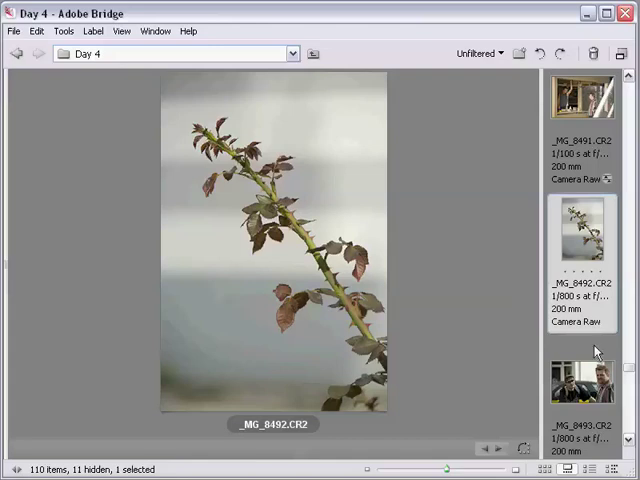
mouse_move(587, 305)
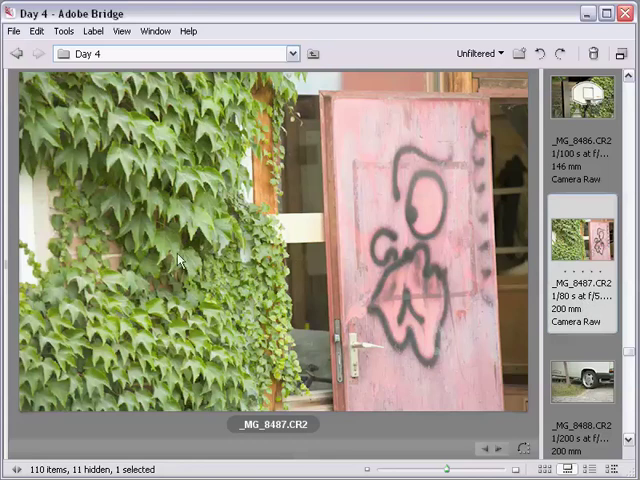
mouse_move(443, 390)
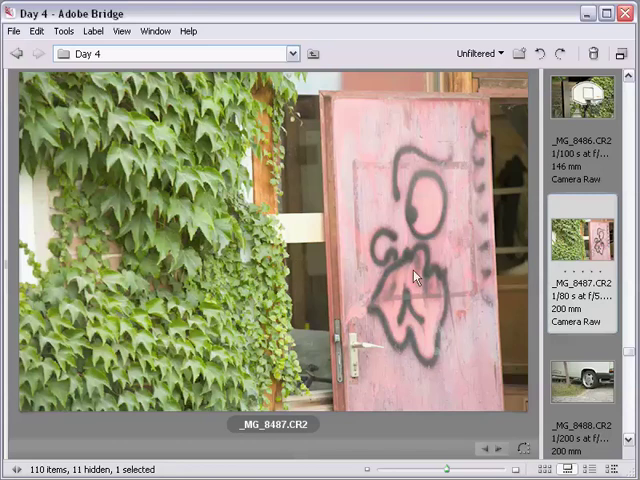
mouse_move(362, 407)
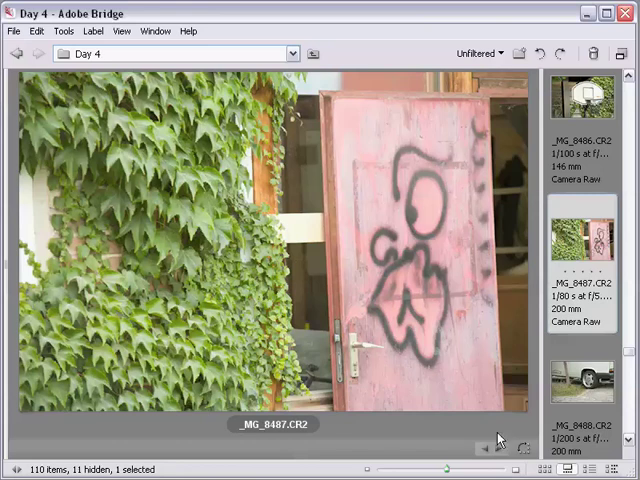
mouse_move(492, 458)
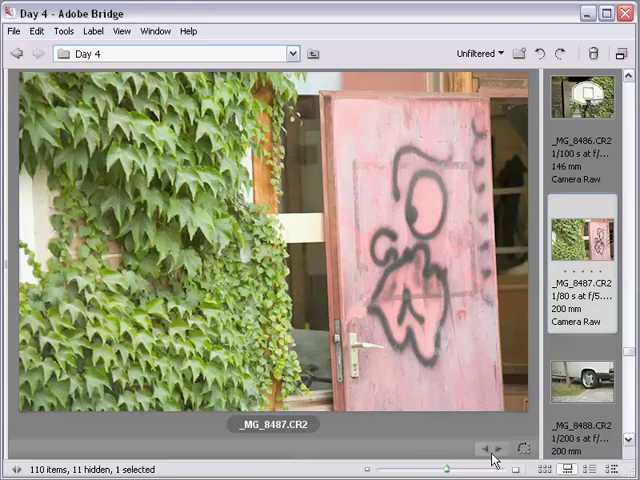
- Step back from _MG_8487.CR2 to the basketball hoop photo _MG_8486.CR2
click(488, 448)
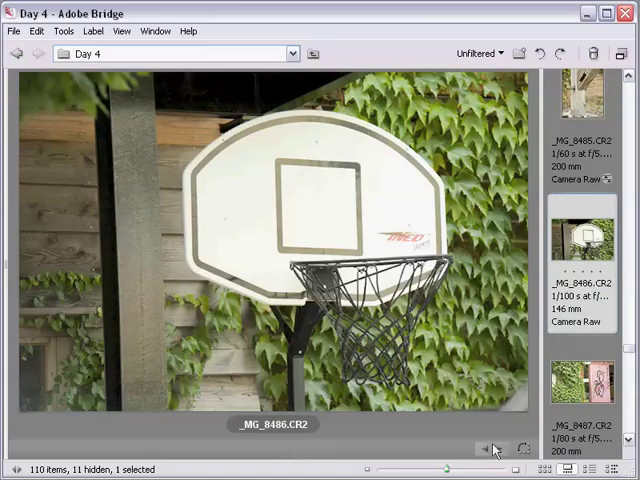
mouse_move(476, 82)
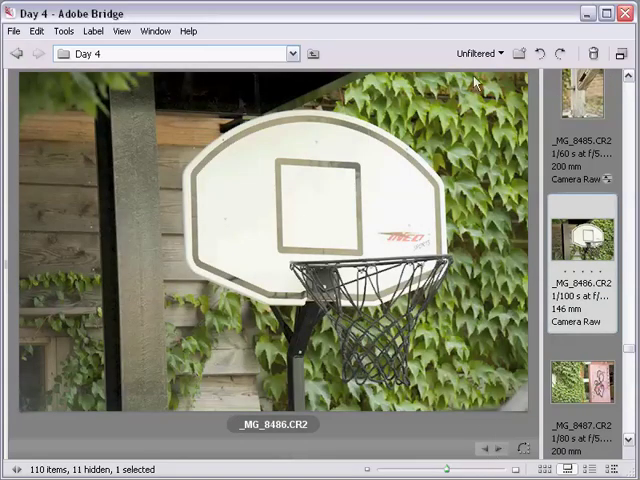
mouse_move(218, 167)
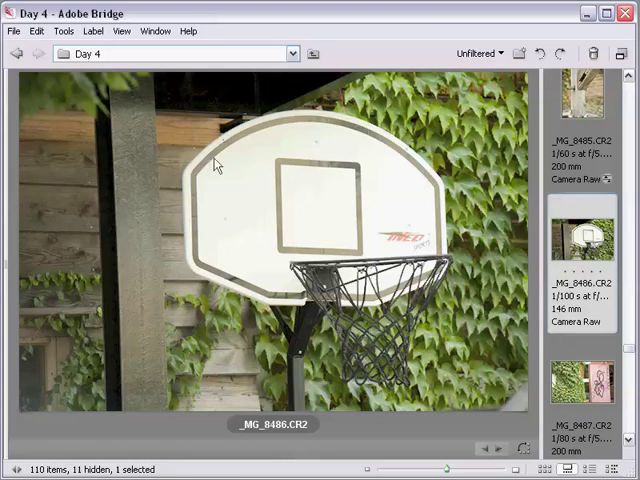
mouse_move(383, 263)
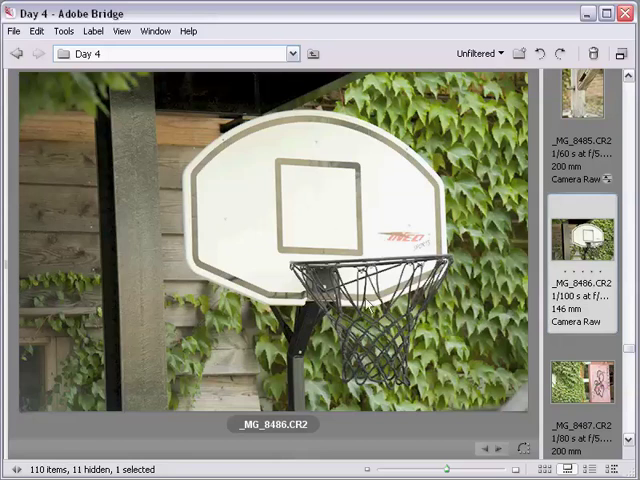
mouse_move(475, 270)
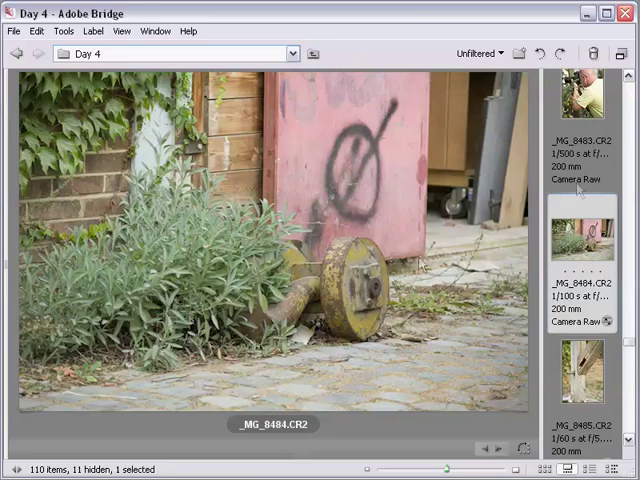
mouse_move(353, 136)
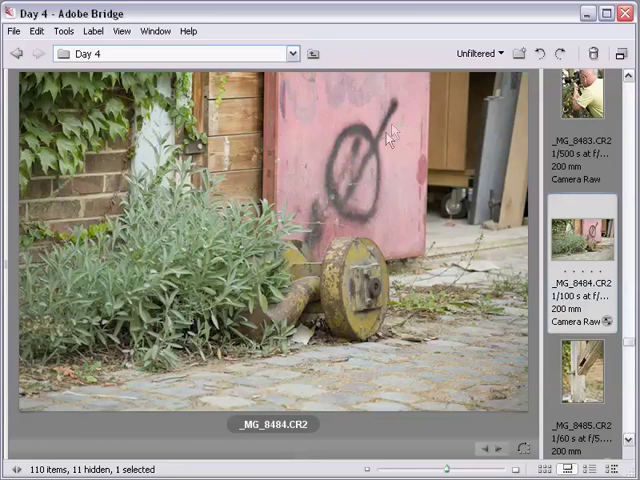
mouse_move(311, 307)
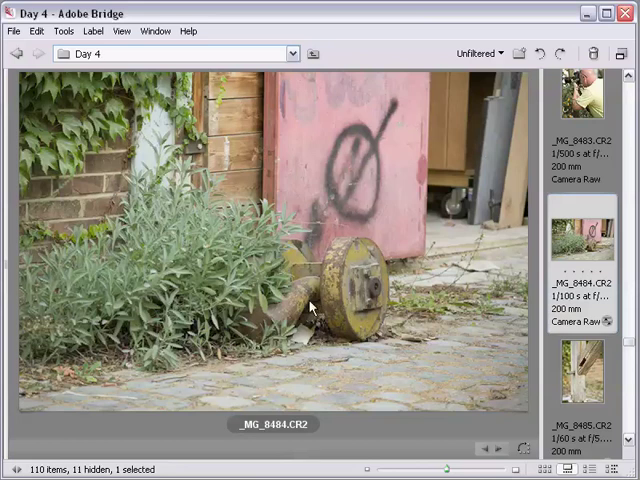
mouse_move(347, 88)
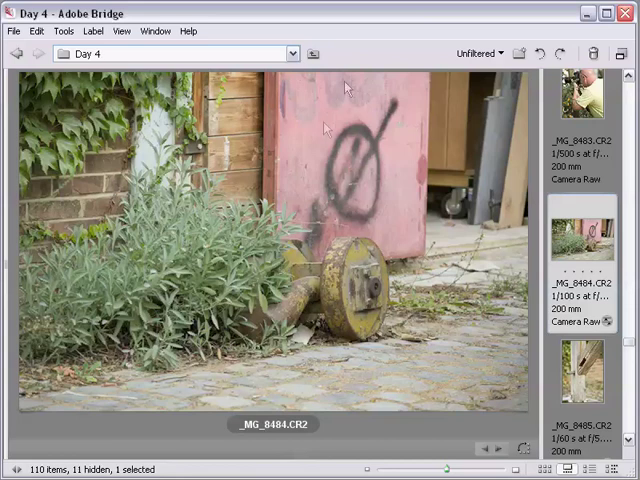
mouse_move(428, 152)
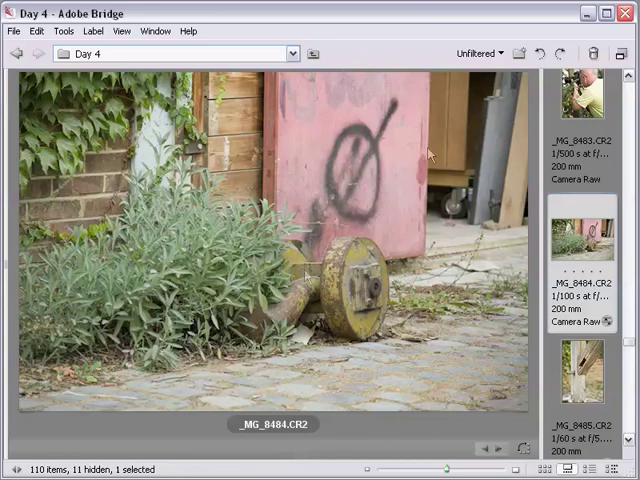
mouse_move(434, 18)
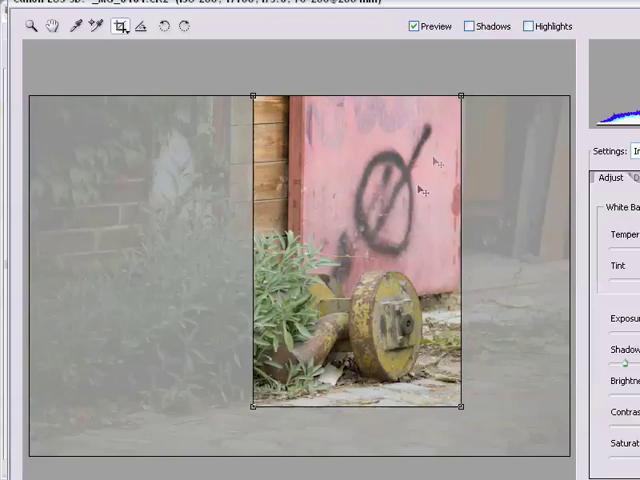
mouse_move(426, 410)
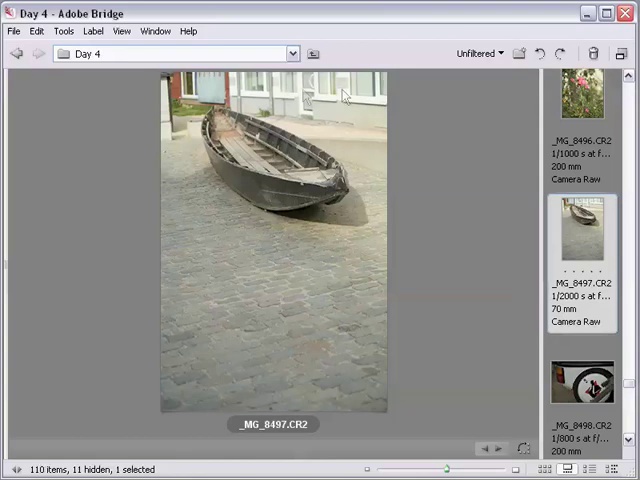
mouse_move(380, 120)
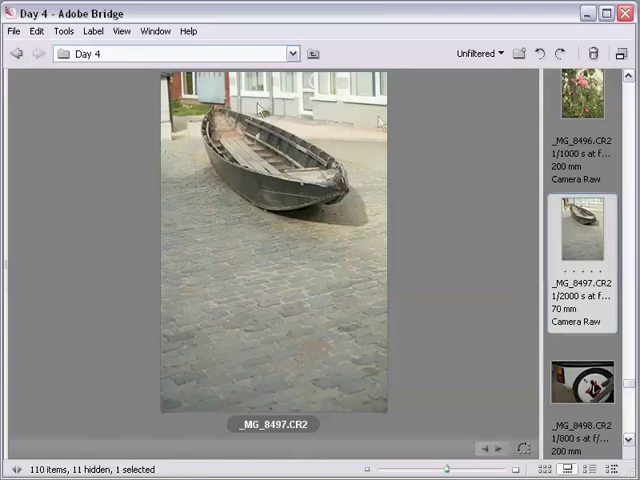
mouse_move(208, 90)
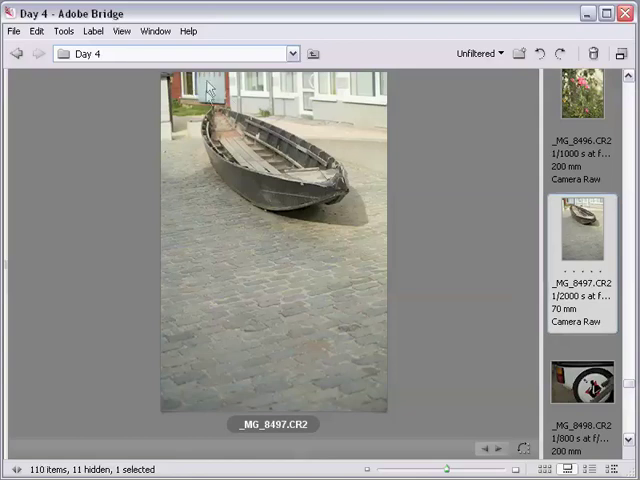
mouse_move(222, 52)
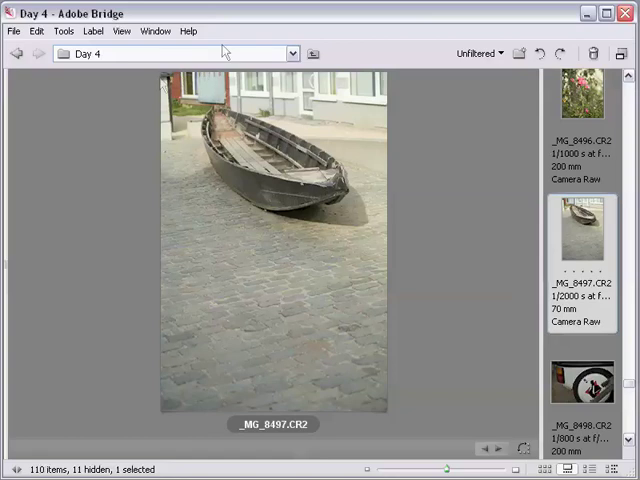
mouse_move(198, 85)
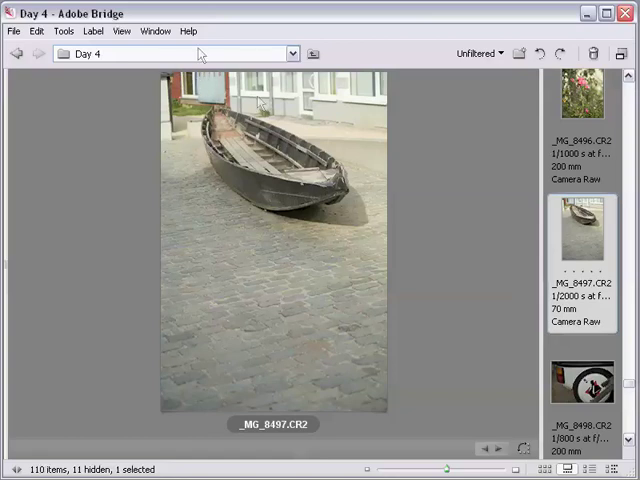
mouse_move(188, 63)
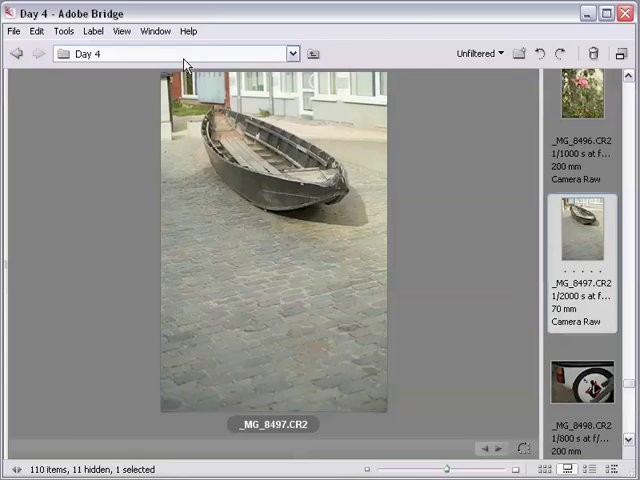
mouse_move(268, 237)
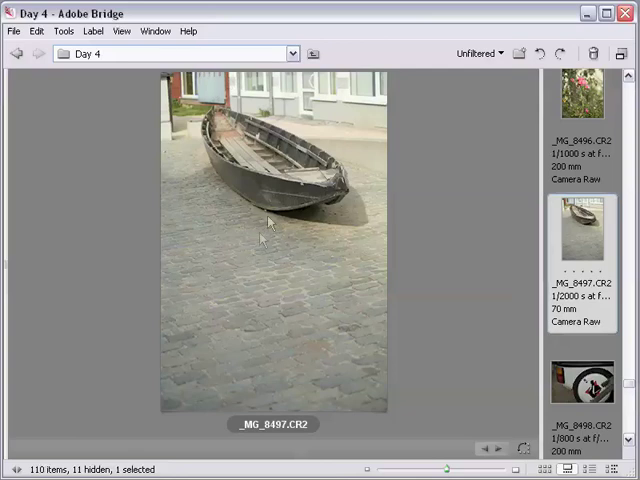
mouse_move(250, 370)
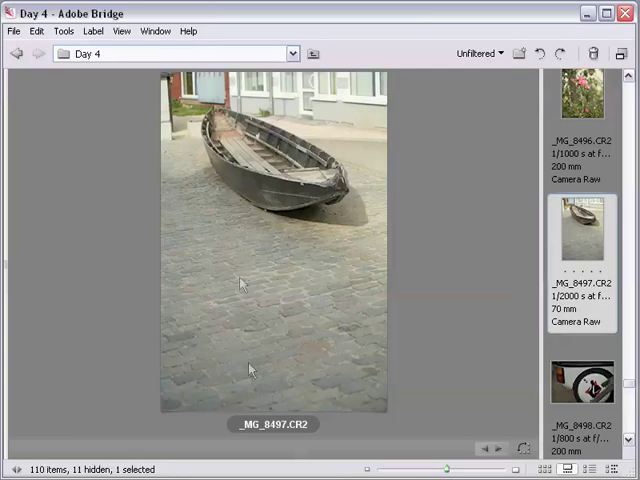
mouse_move(358, 360)
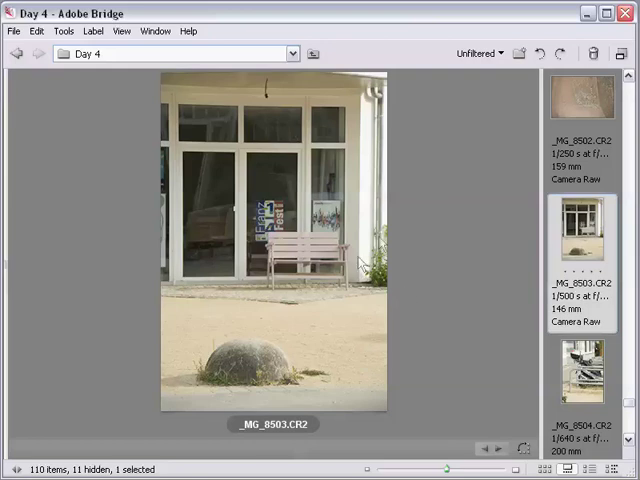
mouse_move(272, 80)
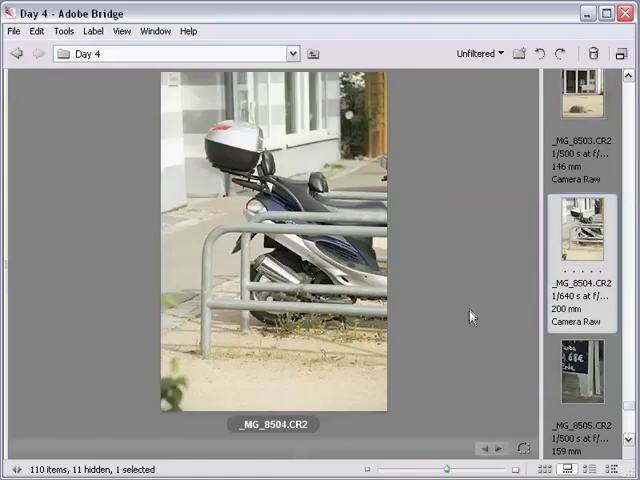
mouse_move(612, 378)
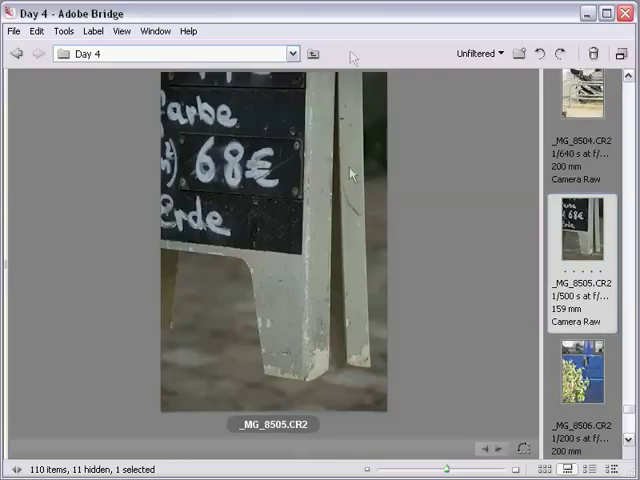
mouse_move(348, 140)
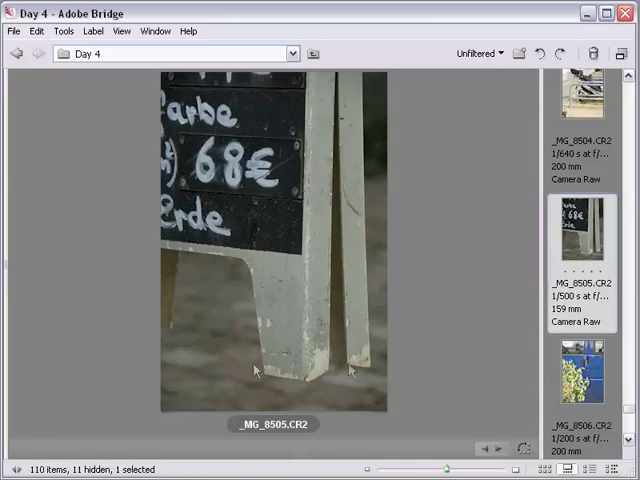
mouse_move(360, 78)
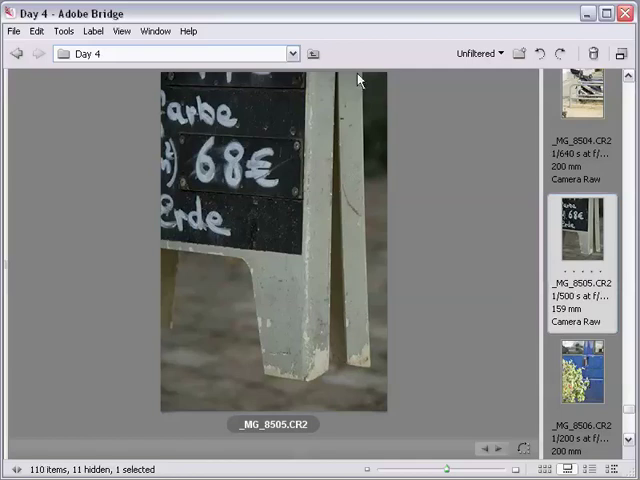
mouse_move(258, 375)
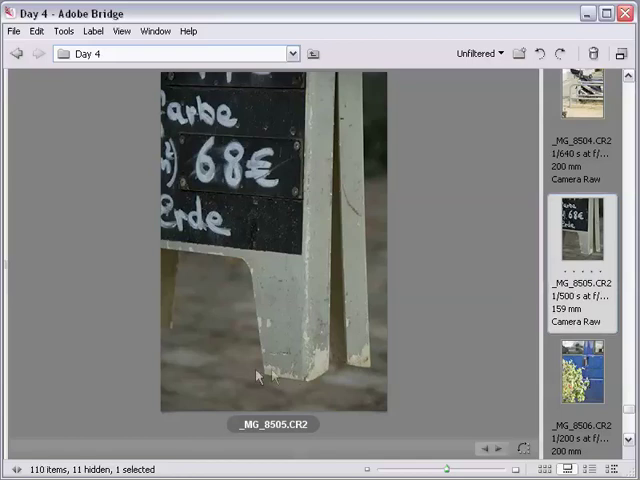
mouse_move(337, 86)
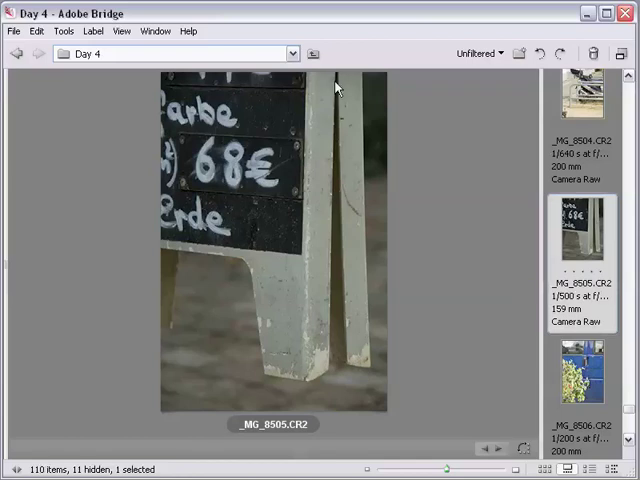
mouse_move(190, 250)
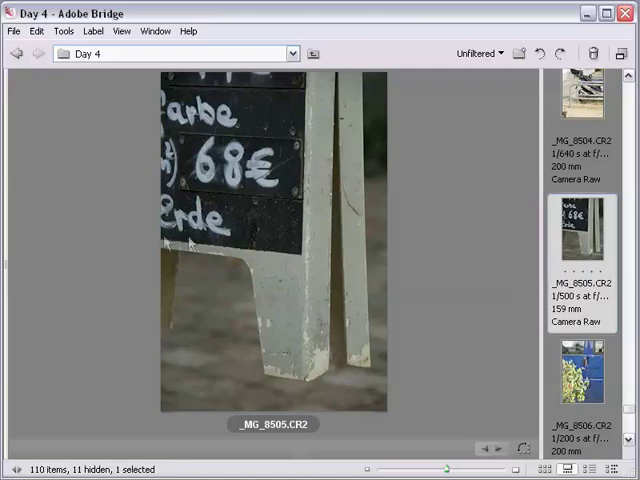
mouse_move(349, 420)
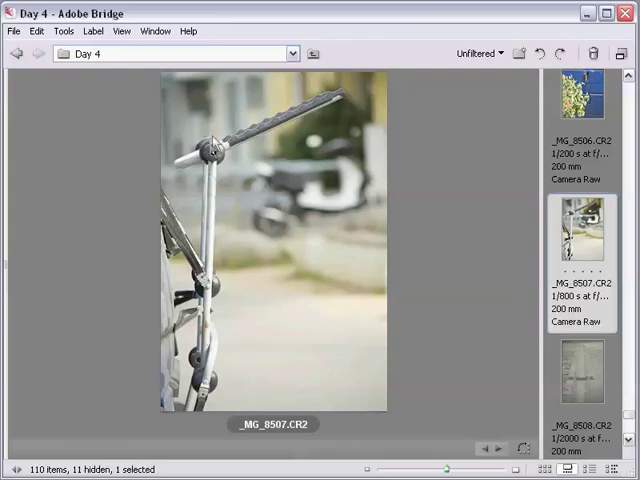
mouse_move(218, 168)
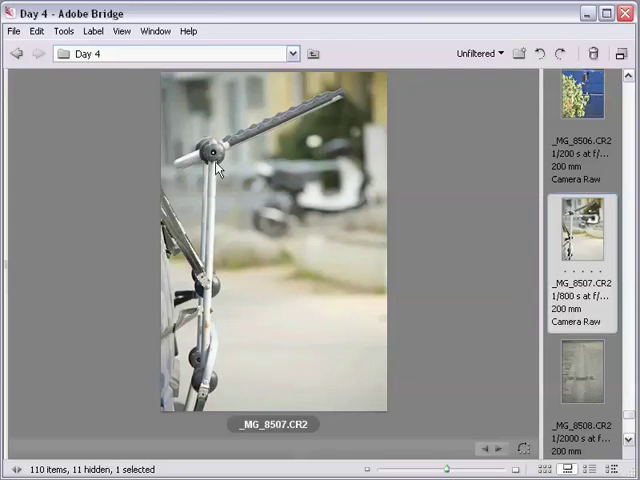
mouse_move(317, 118)
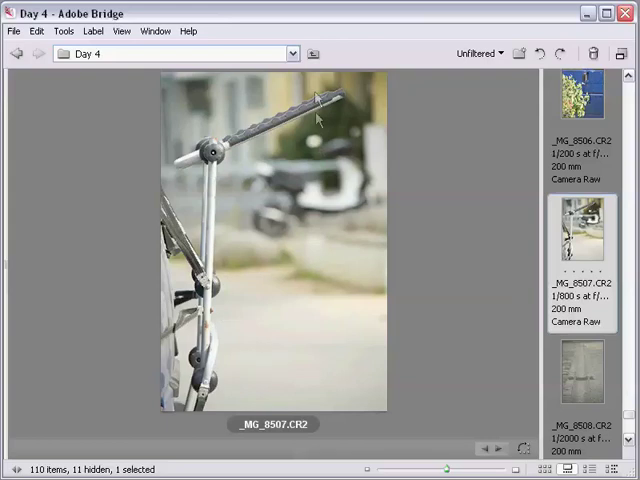
mouse_move(340, 60)
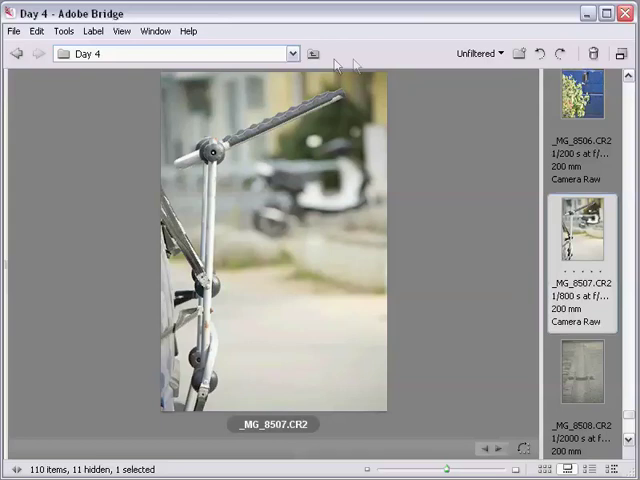
mouse_move(332, 191)
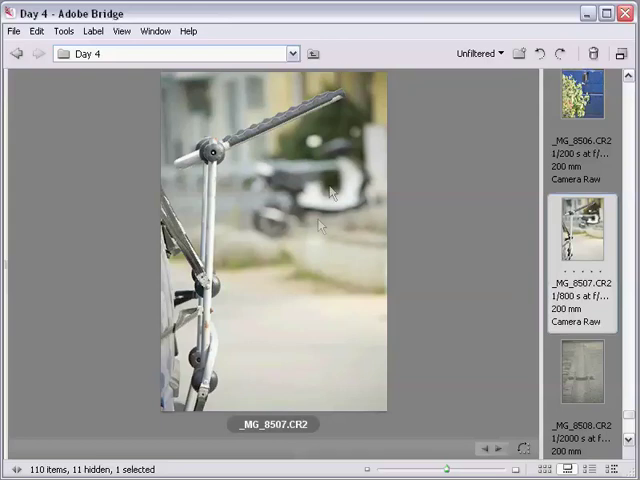
mouse_move(444, 258)
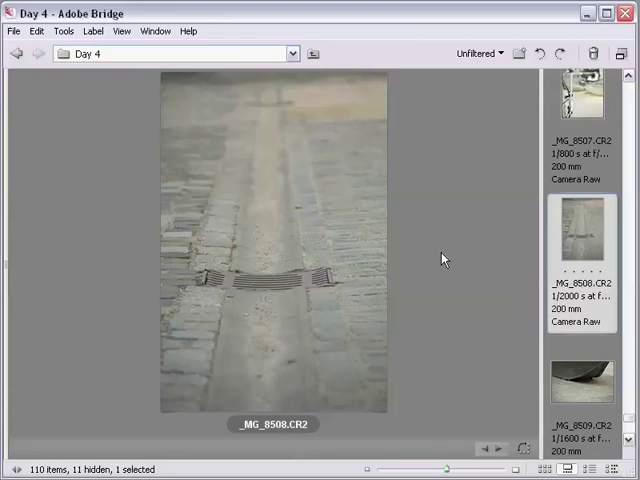
mouse_move(379, 89)
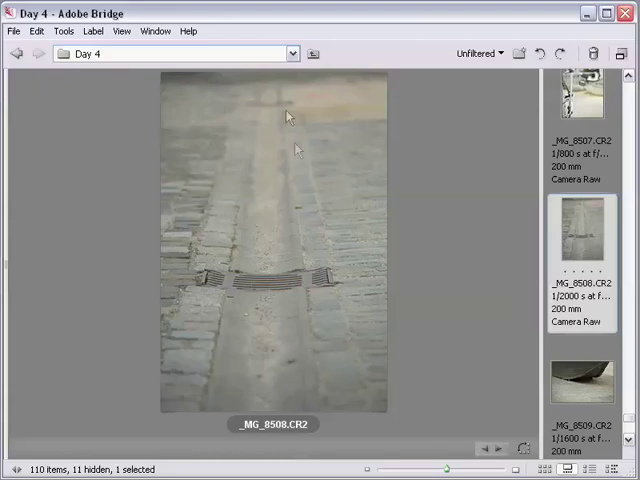
mouse_move(425, 380)
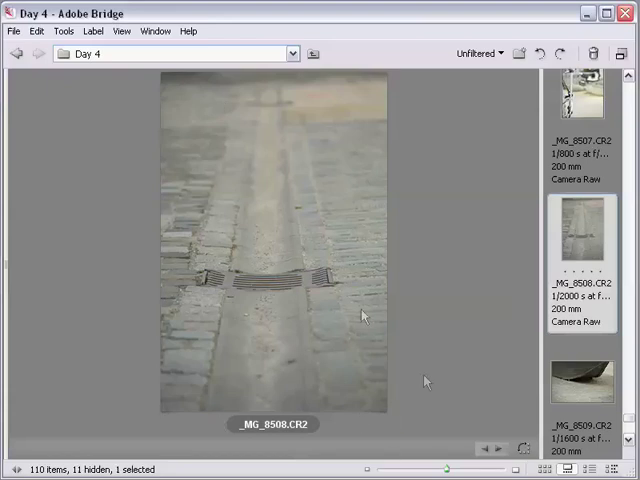
mouse_move(390, 202)
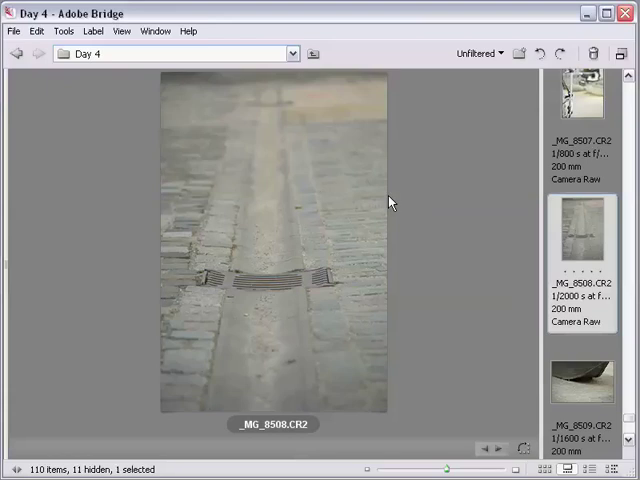
mouse_move(251, 369)
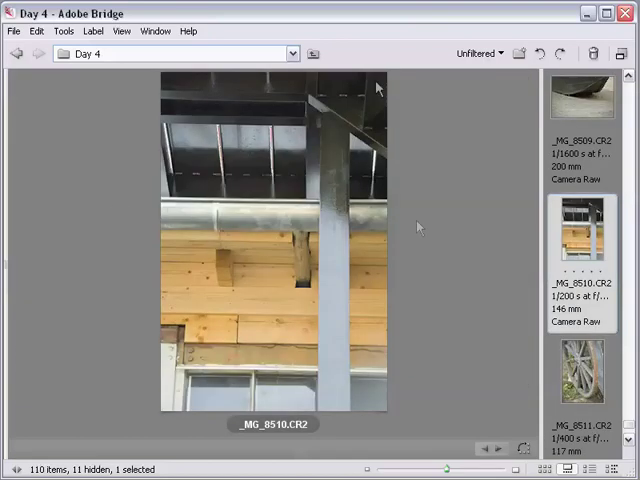
mouse_move(337, 368)
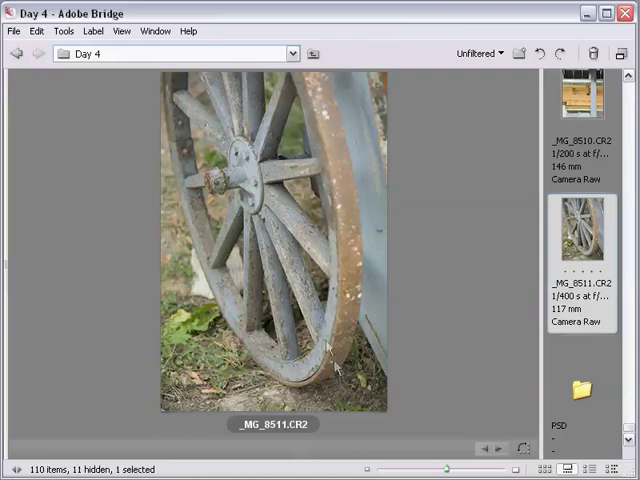
mouse_move(370, 345)
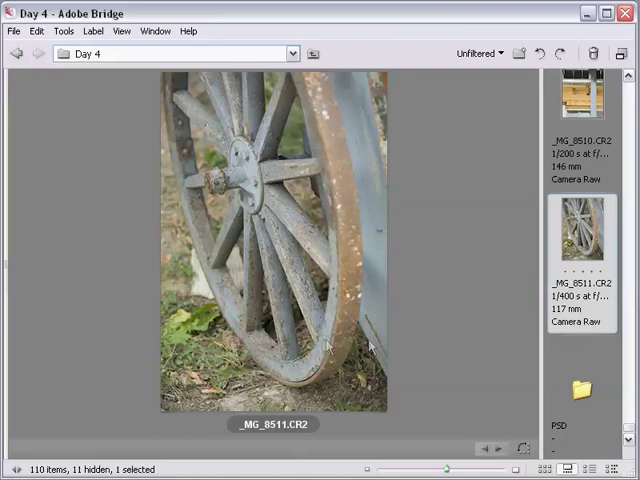
mouse_move(566, 373)
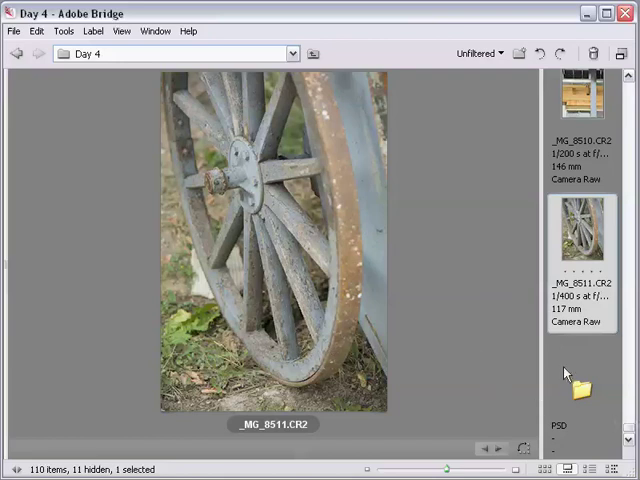
mouse_move(623, 395)
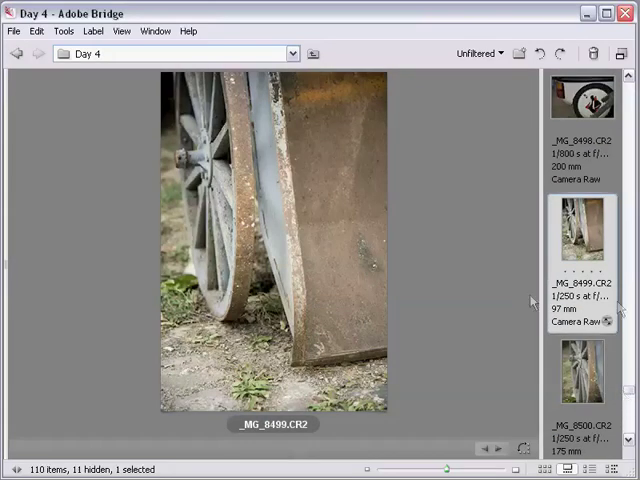
mouse_move(440, 320)
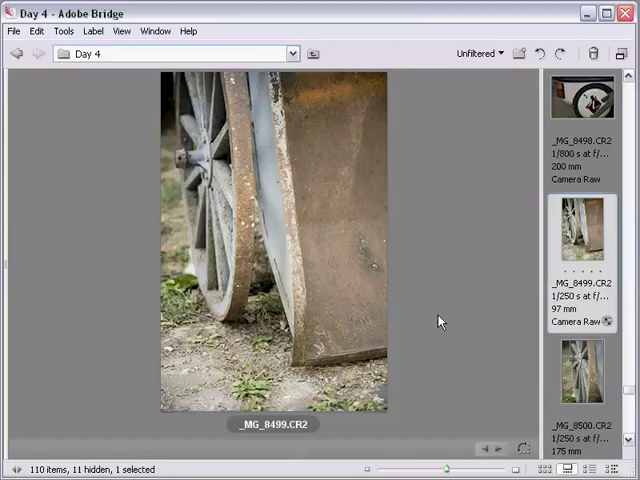
mouse_move(450, 305)
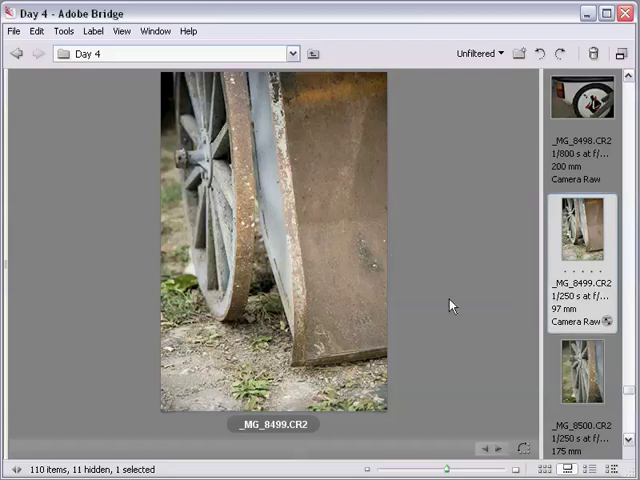
mouse_move(450, 307)
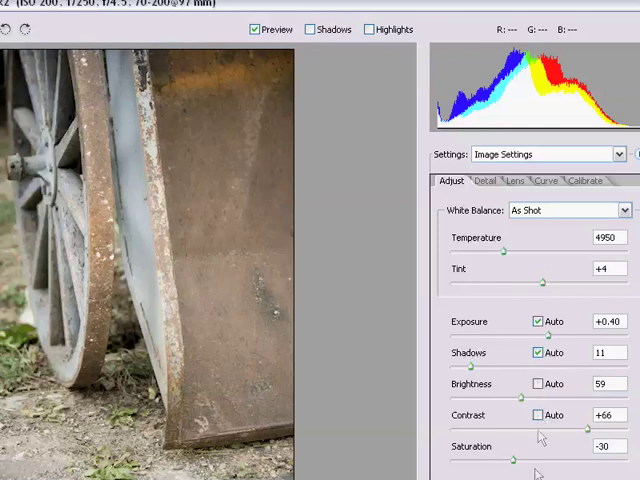
mouse_move(543, 465)
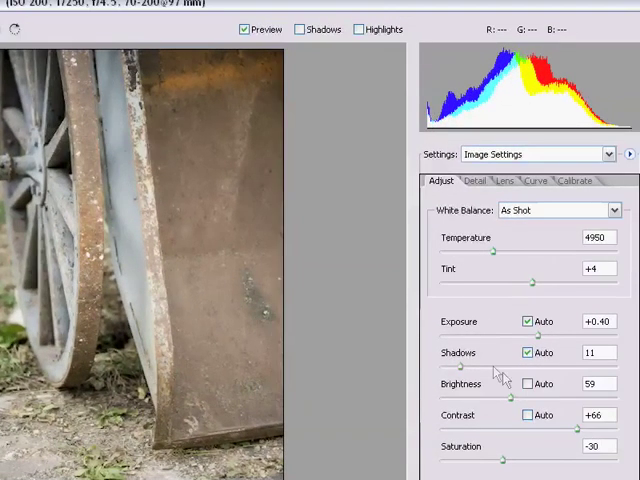
- Toggle auto brightness and contrast off briefly, then back on for _MG_8499.CR2
click(528, 383)
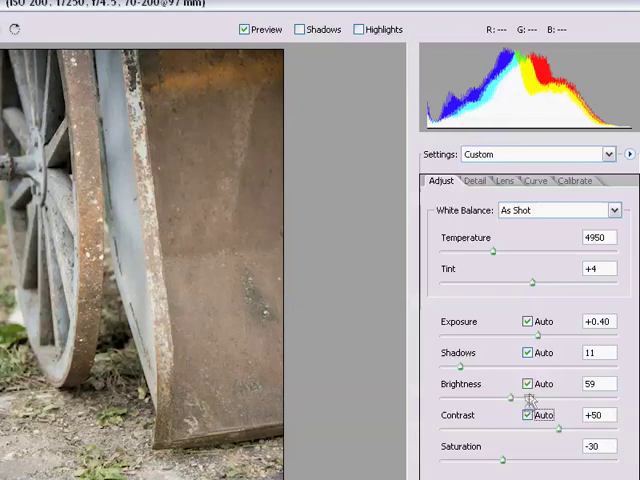
click(527, 384)
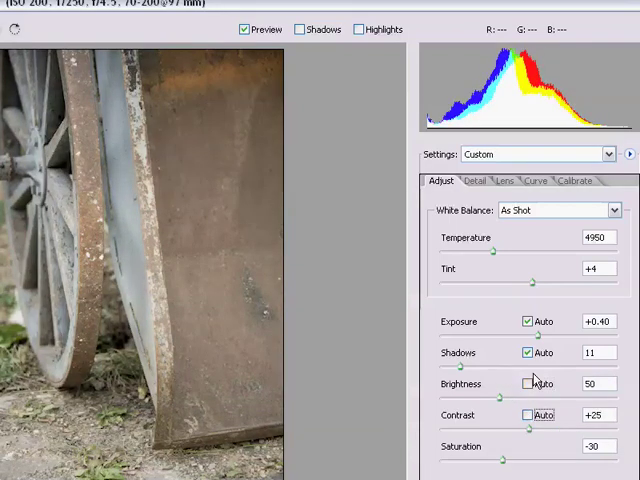
click(527, 383)
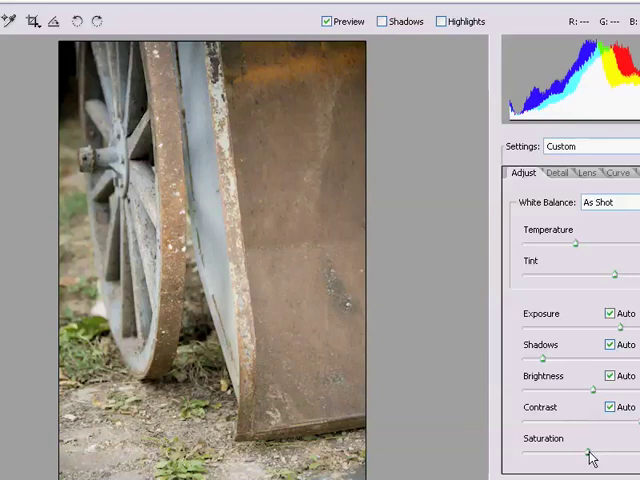
- Lower the Saturation slider to -31
drag(590, 455, 582, 455)
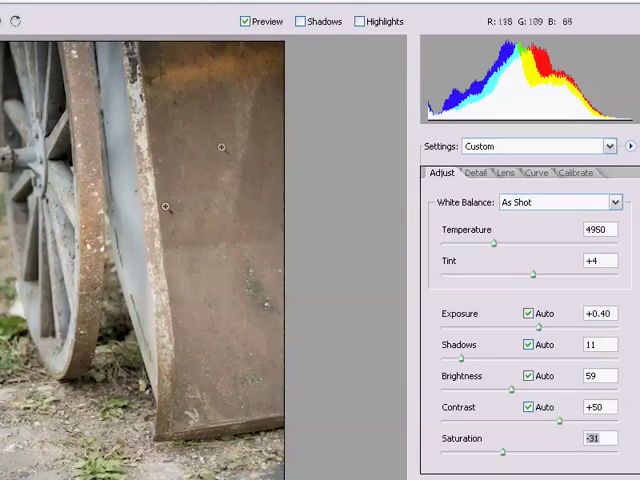
mouse_move(167, 207)
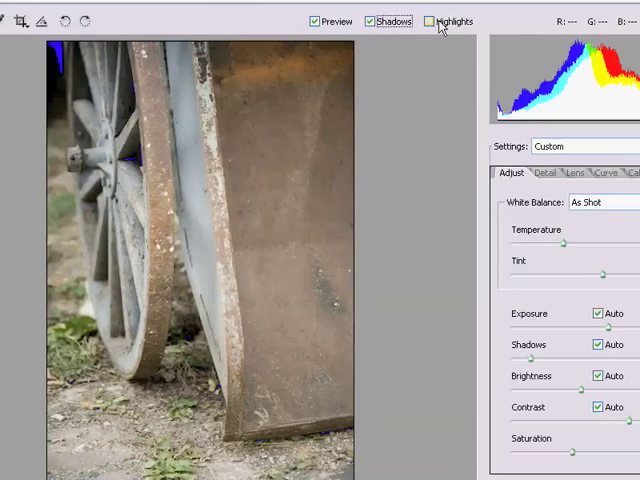
- Turn on the clipped-highlight overlay alongside the shadow overlay on the preview
click(429, 21)
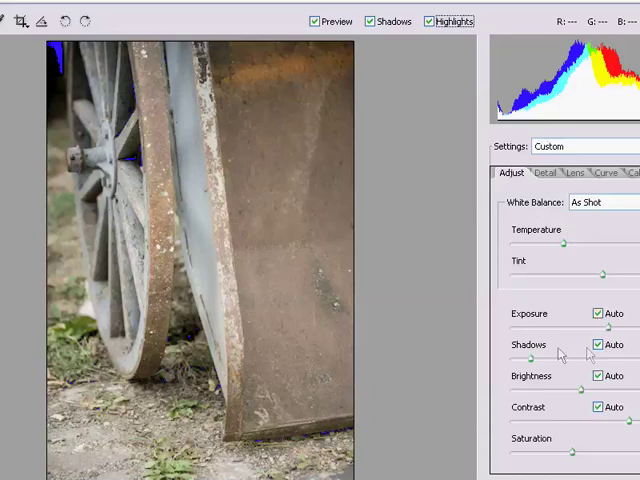
mouse_move(337, 317)
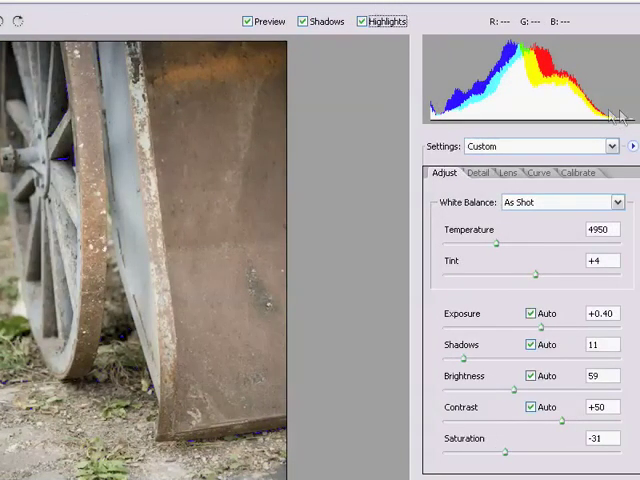
mouse_move(585, 35)
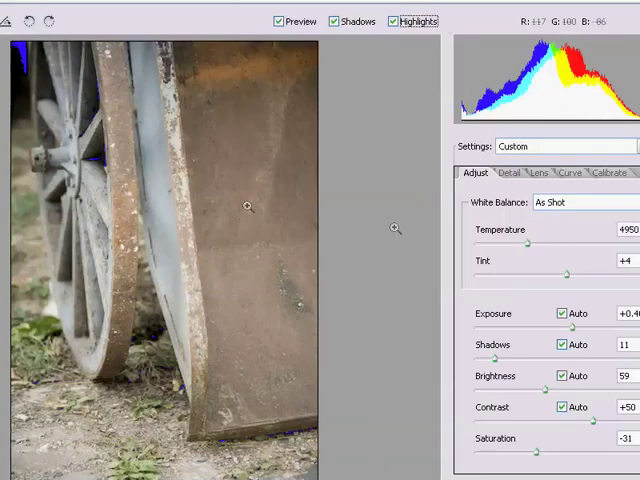
mouse_move(358, 271)
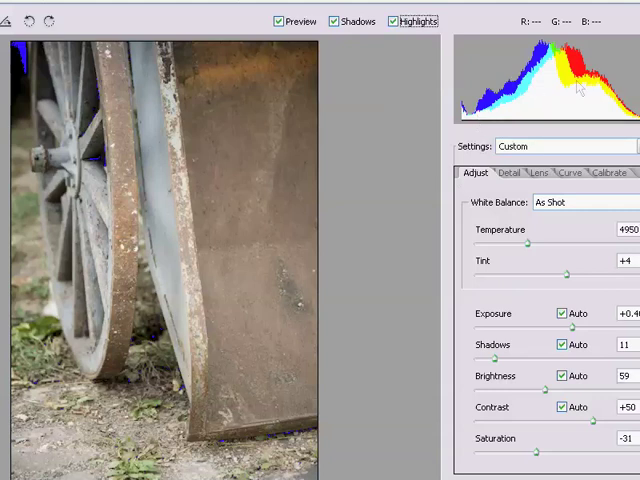
mouse_move(600, 115)
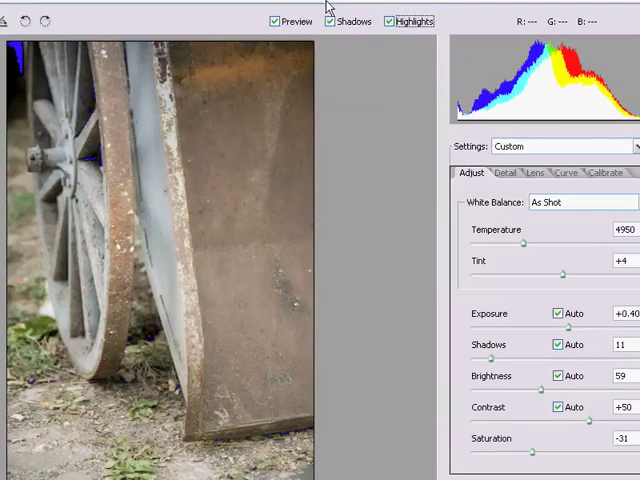
mouse_move(222, 220)
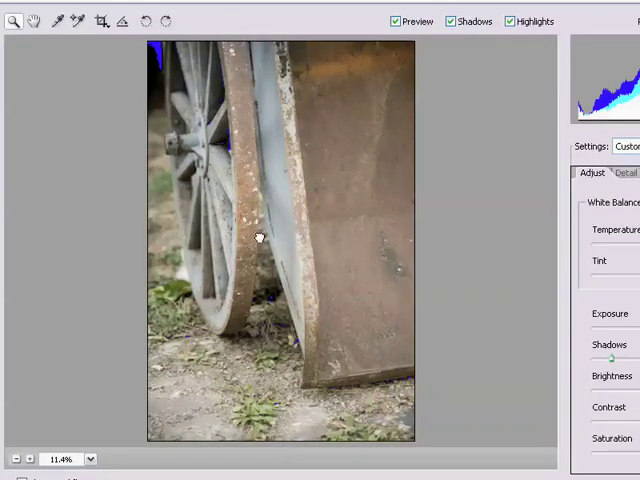
mouse_move(280, 263)
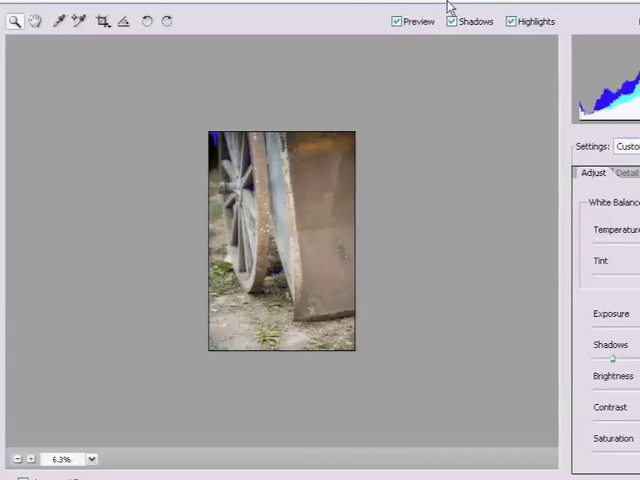
- Switch Contrast off Auto so it can be set manually to +58
click(29, 459)
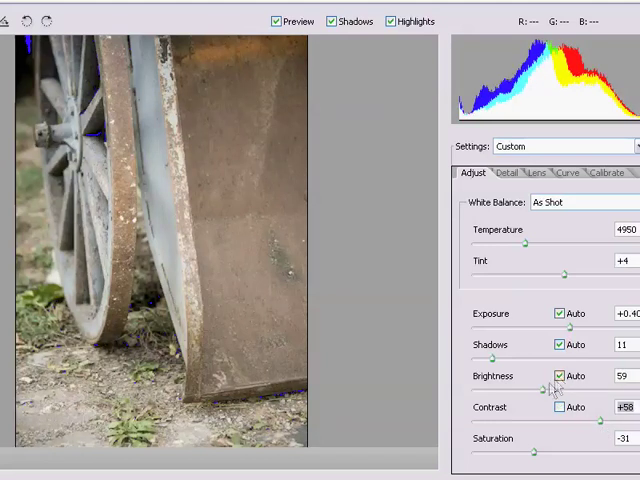
- Raise Contrast to +69, leaving brightness on auto at 59
click(560, 376)
text(+69)
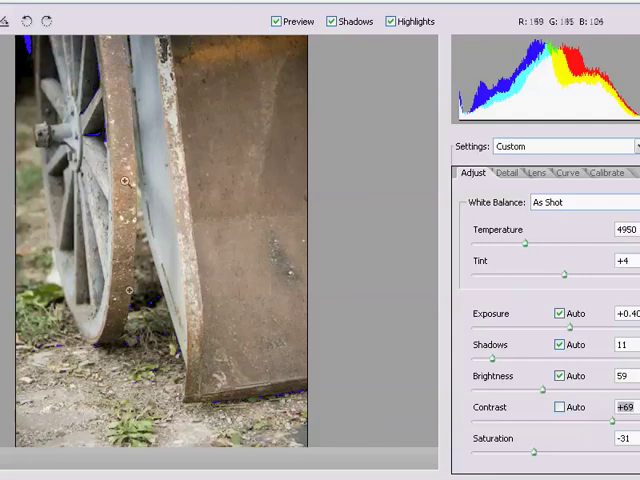
mouse_move(618, 428)
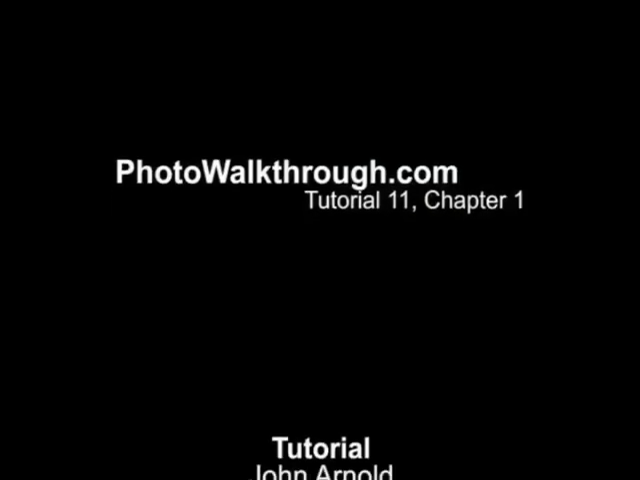
scroll(up, 3)
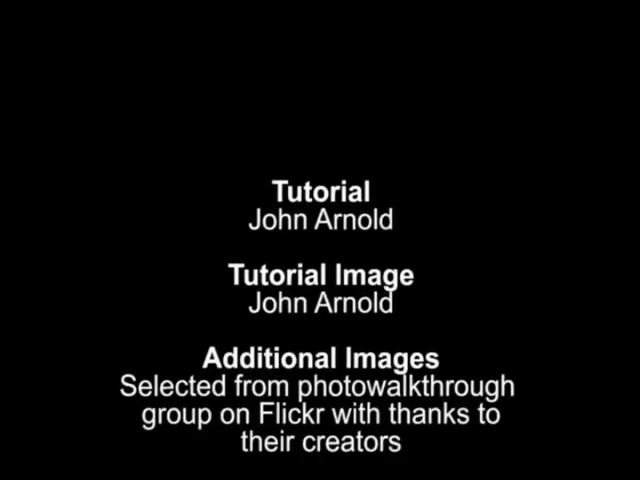
scroll(up, 3)
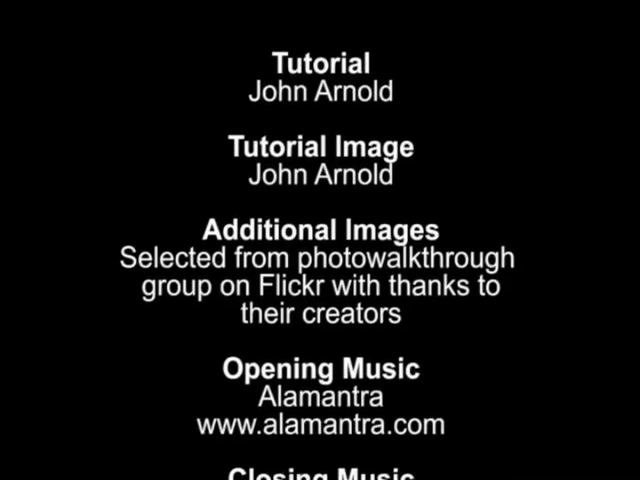
scroll(up, 3)
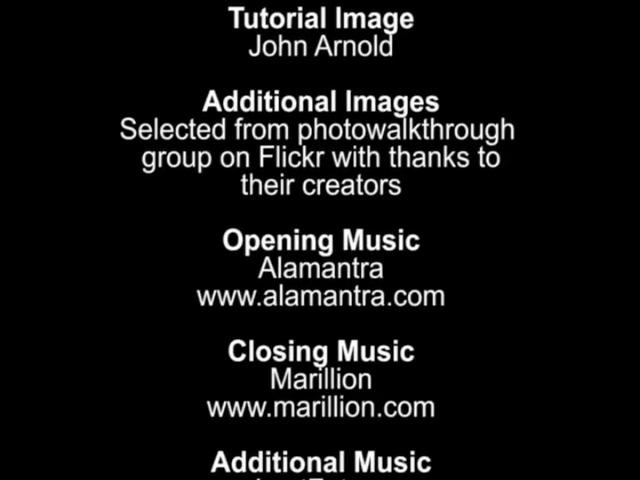
scroll(up, 3)
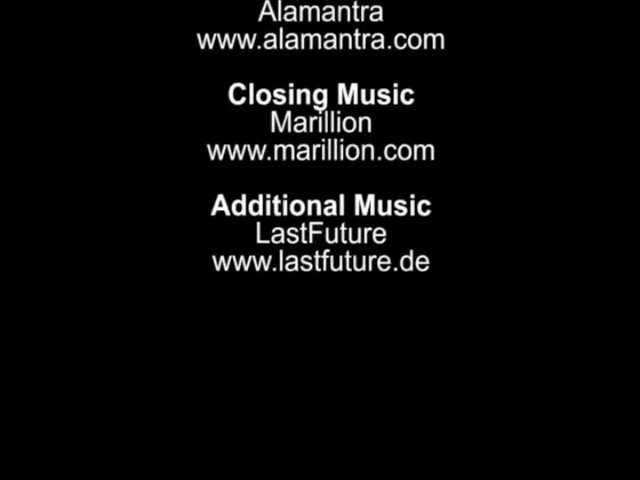
scroll(up, 3)
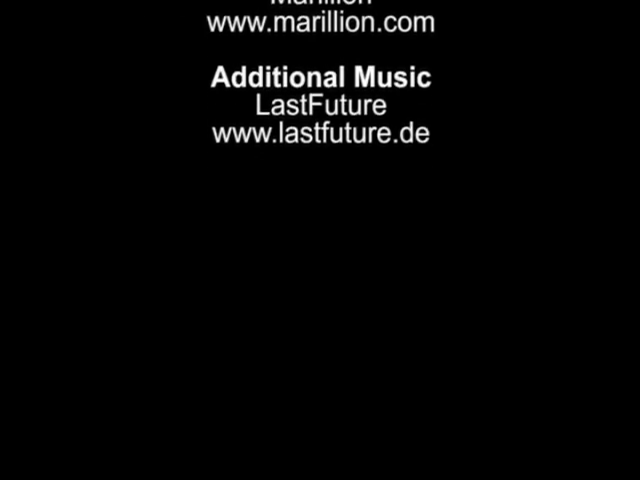